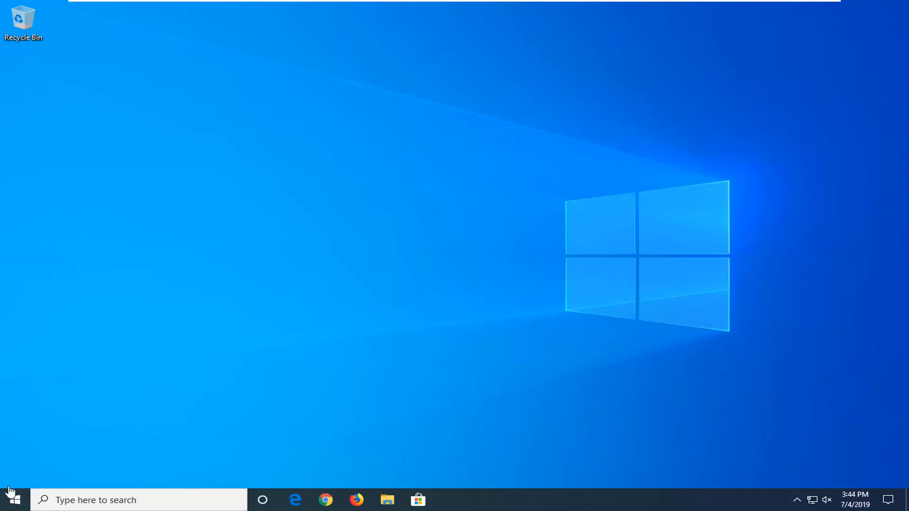
Search the Start menu for 'services' to launch the Services console.
click(11, 500)
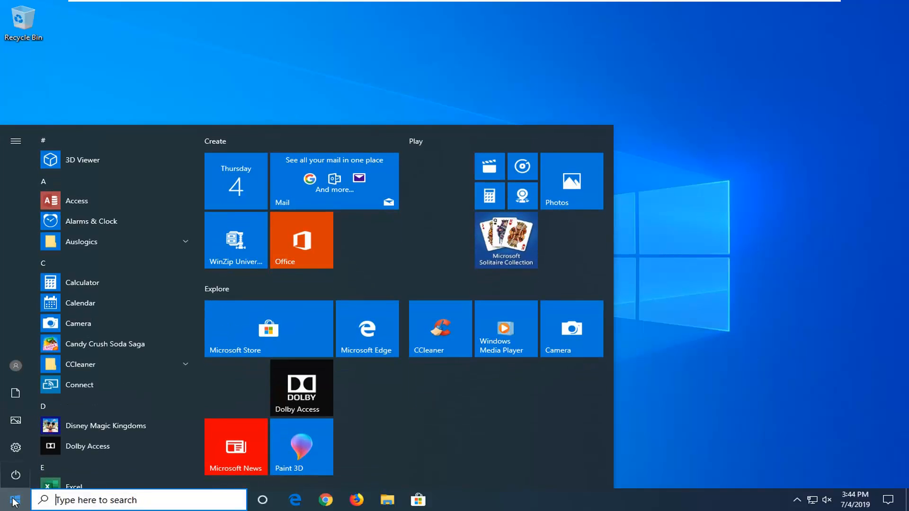
text(services)
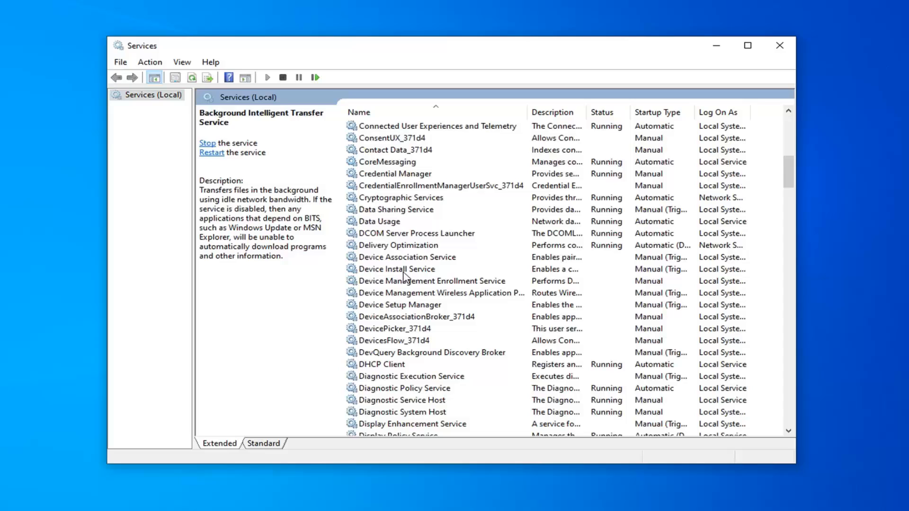
mouse_move(404, 273)
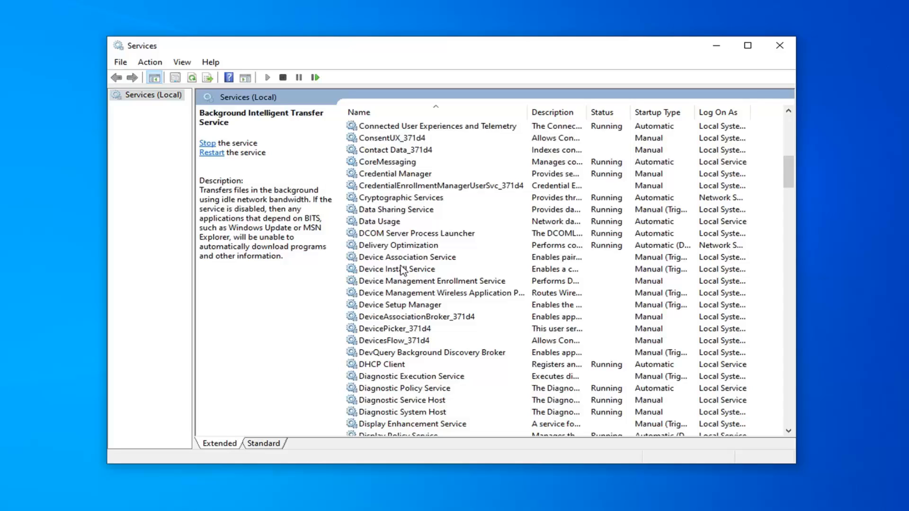
Set TCP/IP NetBIOS Helper startup type to Automatic and close Services.
scroll(down, 3)
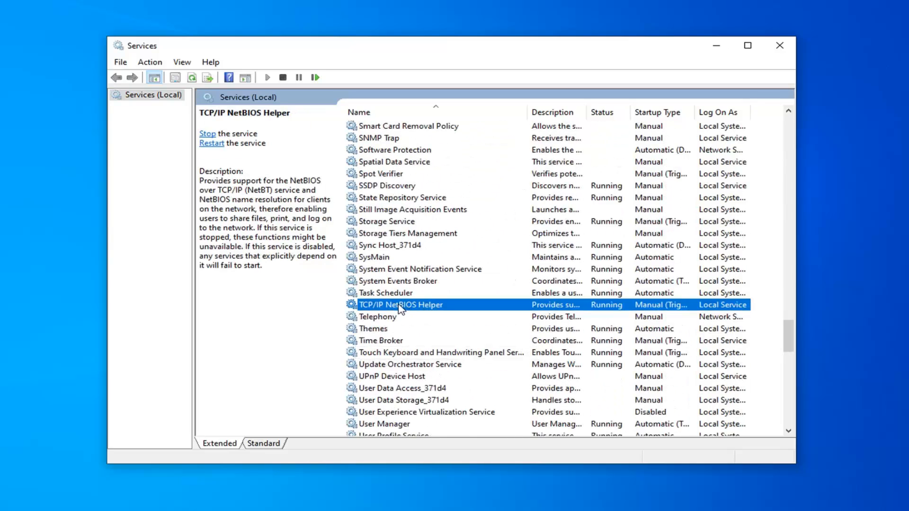
double_click(401, 305)
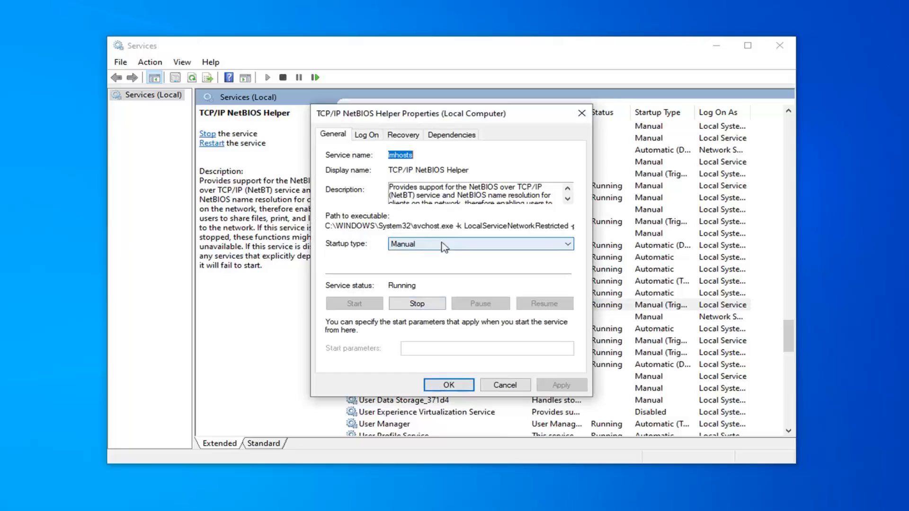
click(565, 243)
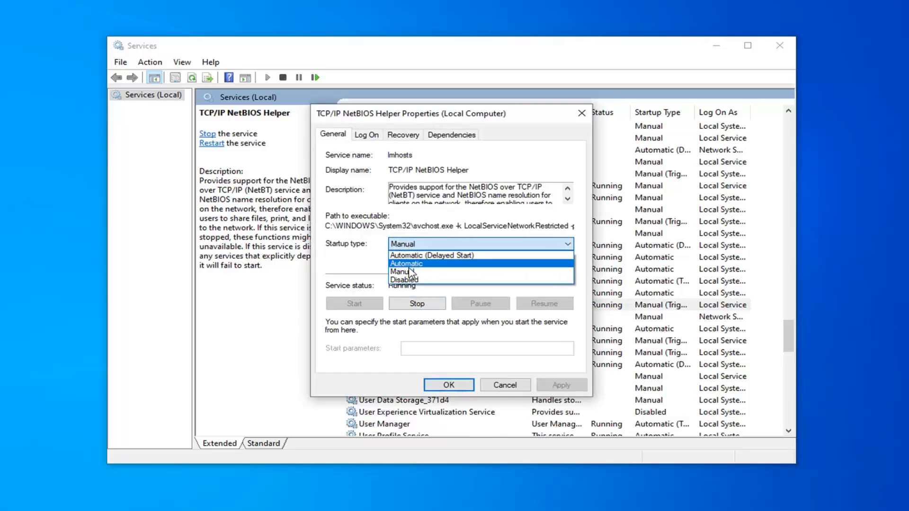
click(404, 263)
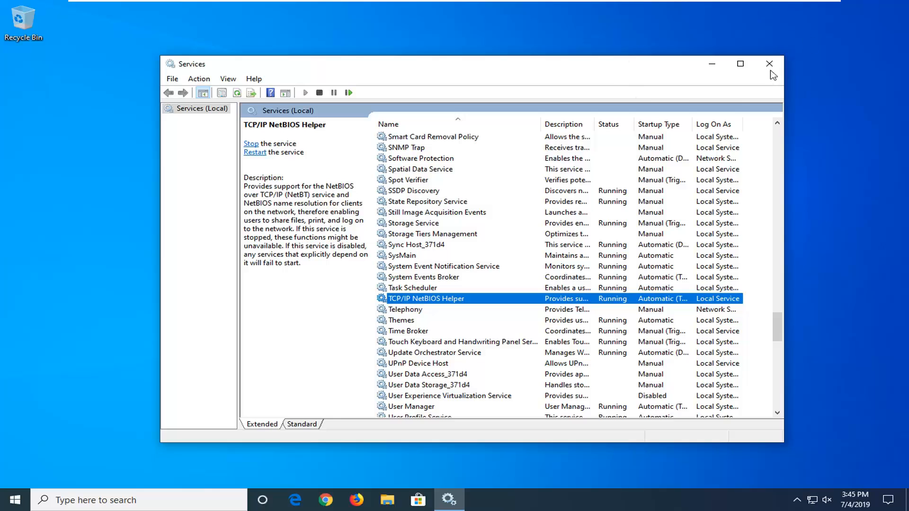
click(770, 63)
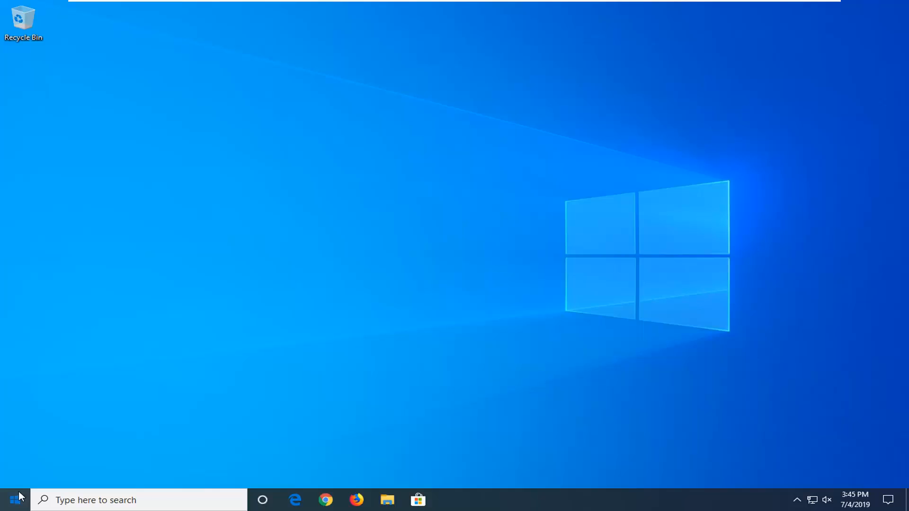
Run Registry Editor as administrator from Start search and approve the UAC prompt.
text(regedit)
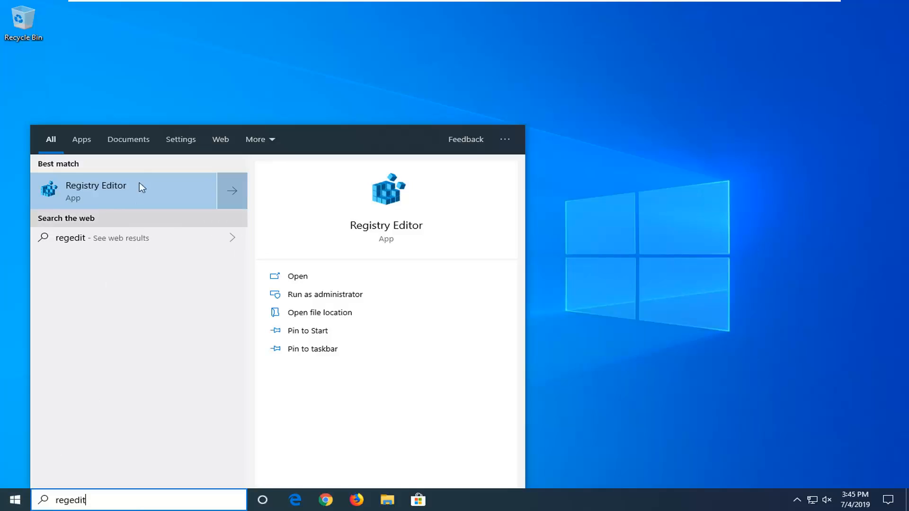
right_click(96, 191)
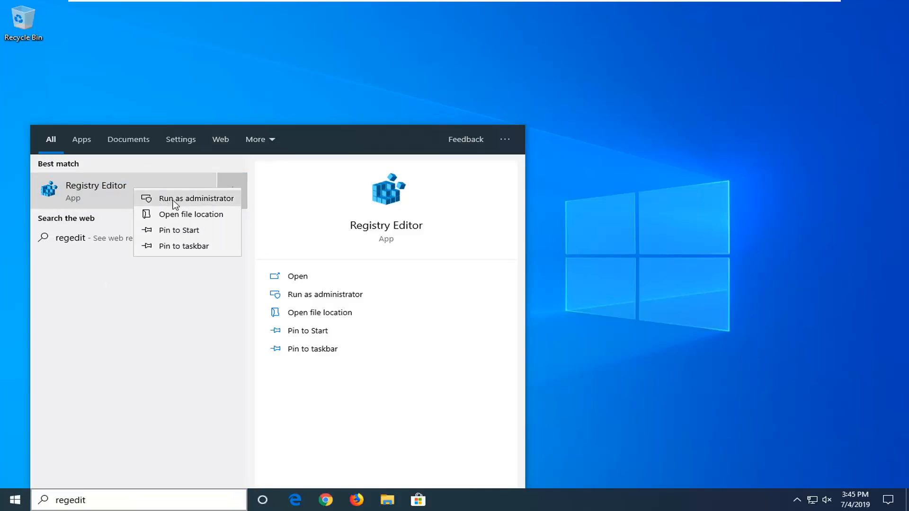
click(197, 198)
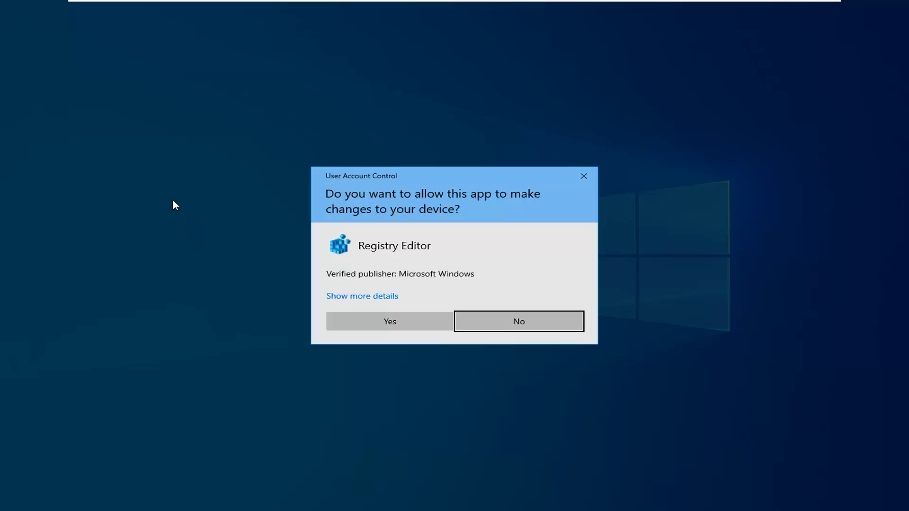
click(389, 321)
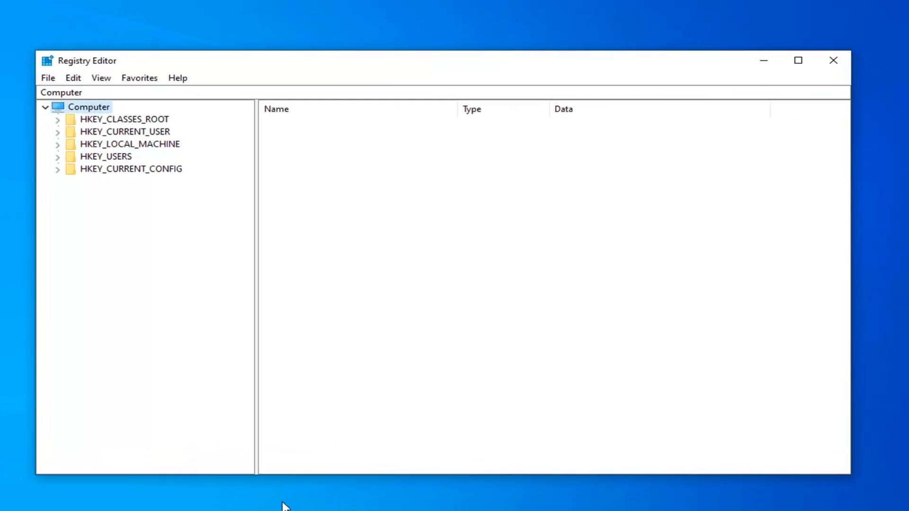
mouse_move(158, 256)
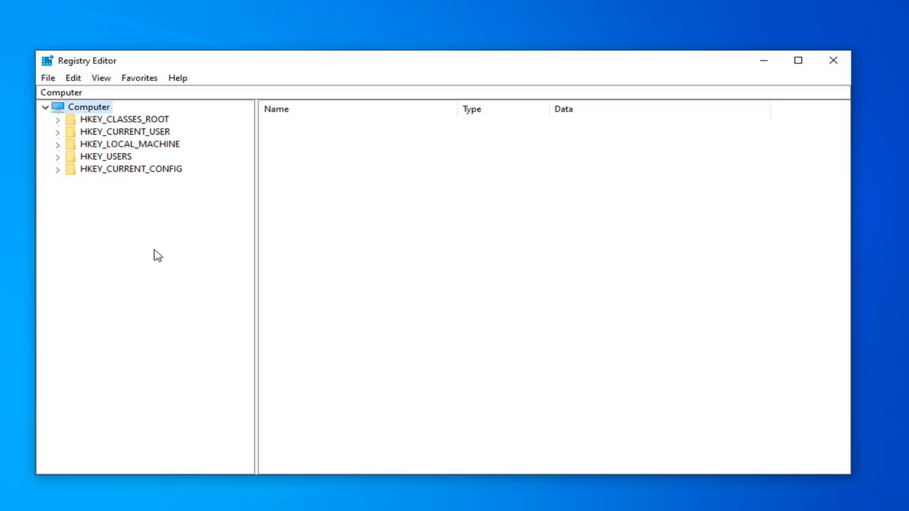
click(47, 77)
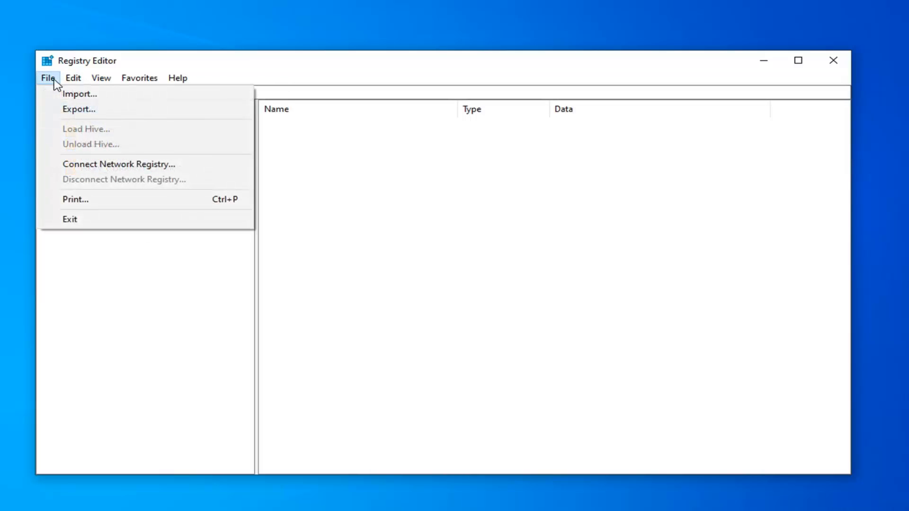
click(78, 109)
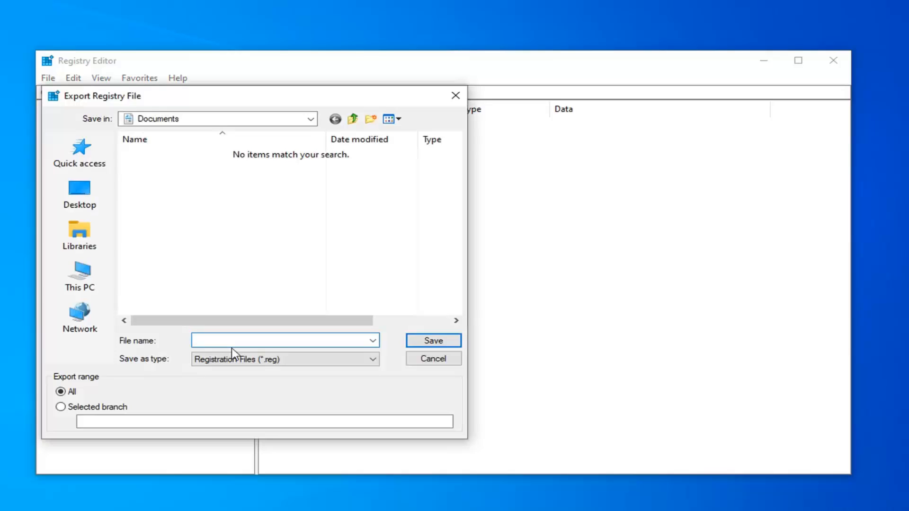
click(61, 391)
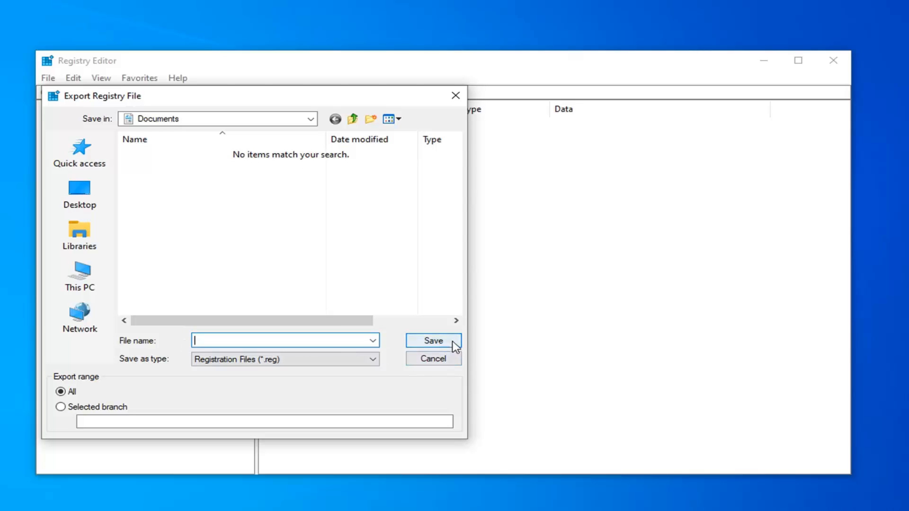
click(432, 359)
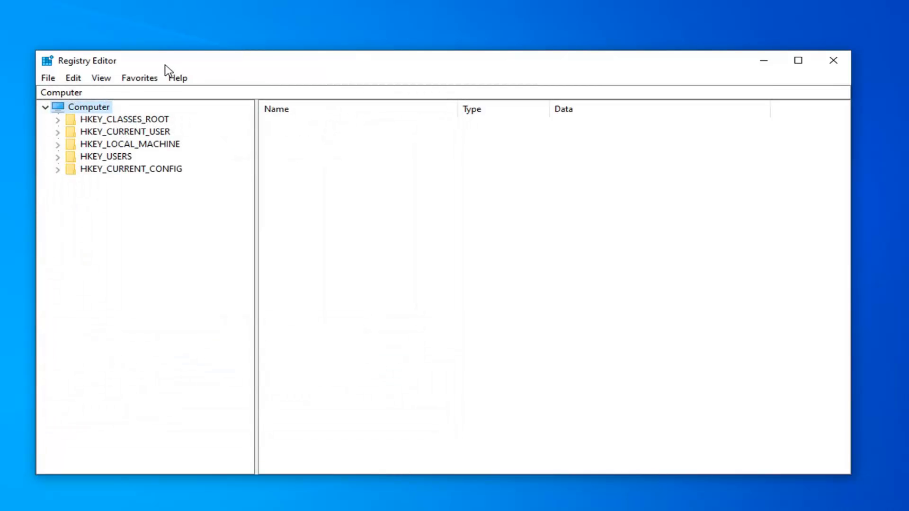
click(48, 78)
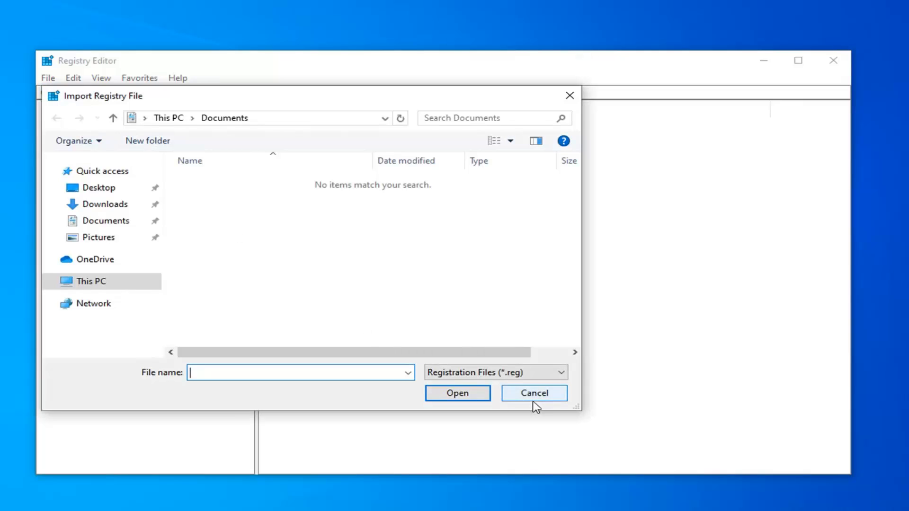
click(533, 393)
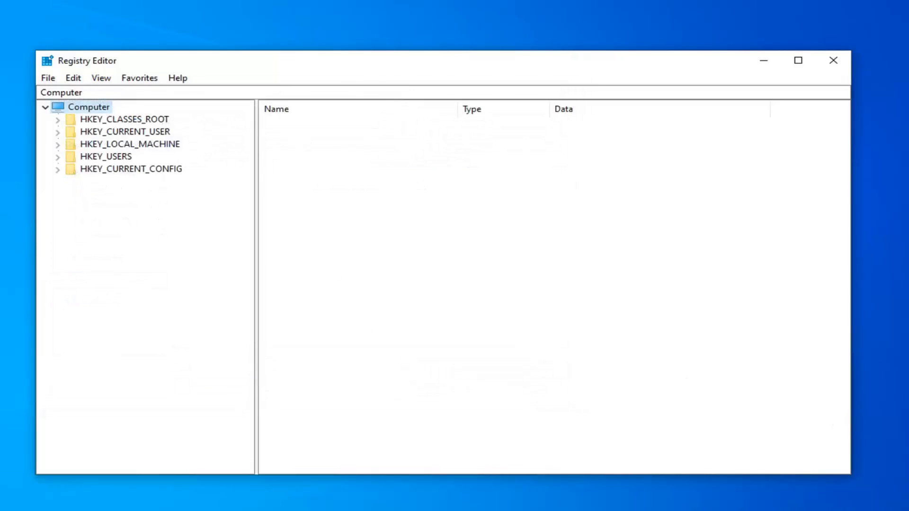
mouse_move(142, 189)
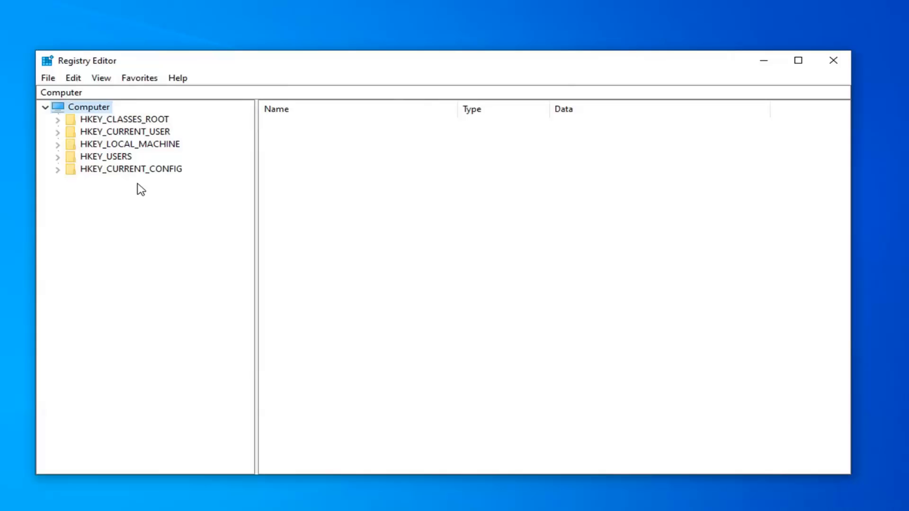
Expand HKEY_LOCAL_MACHINE > SOFTWARE > Microsoft in Registry Editor.
click(128, 144)
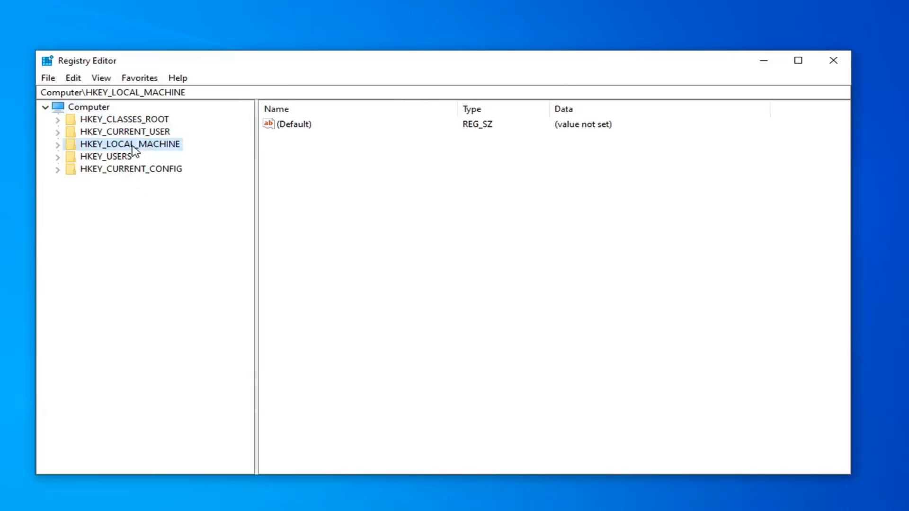
mouse_move(58, 153)
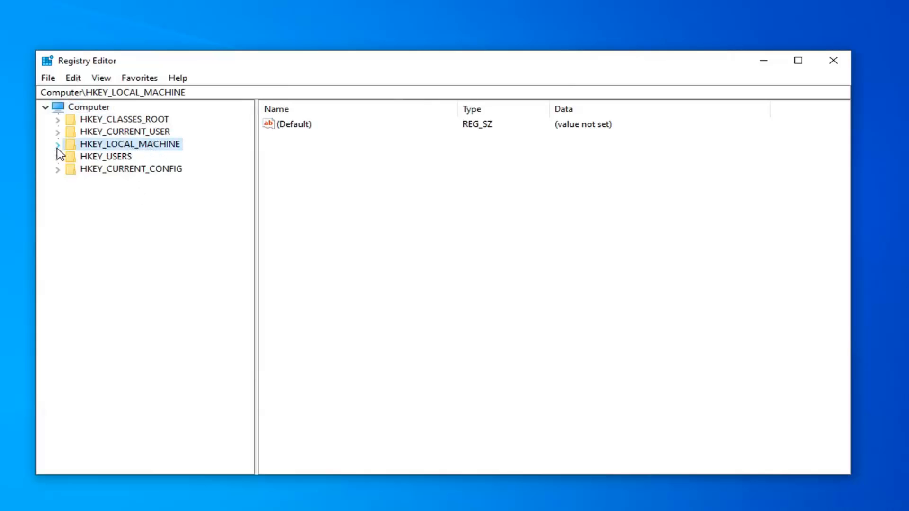
click(57, 144)
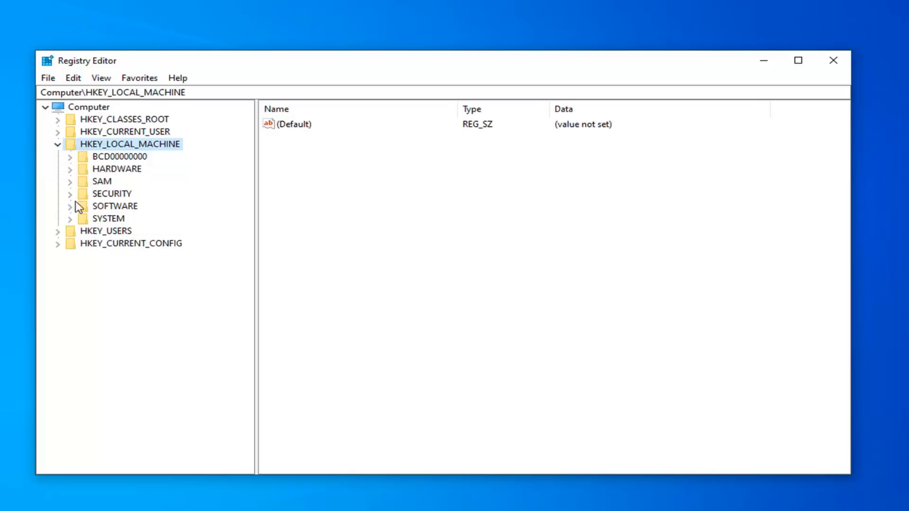
click(70, 206)
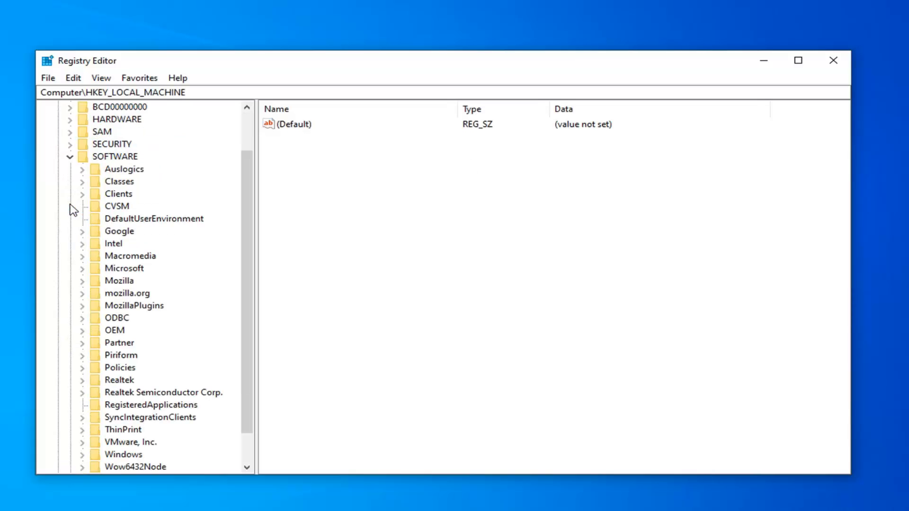
scroll(down, 3)
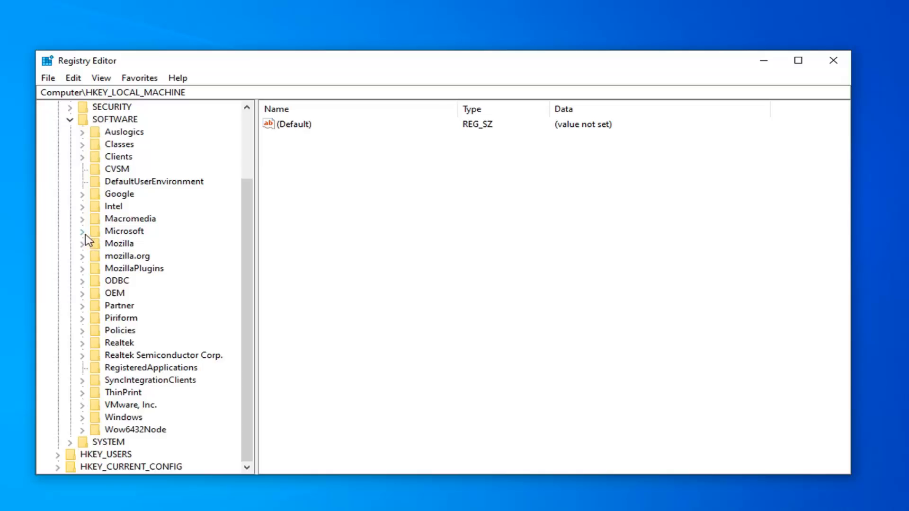
click(84, 230)
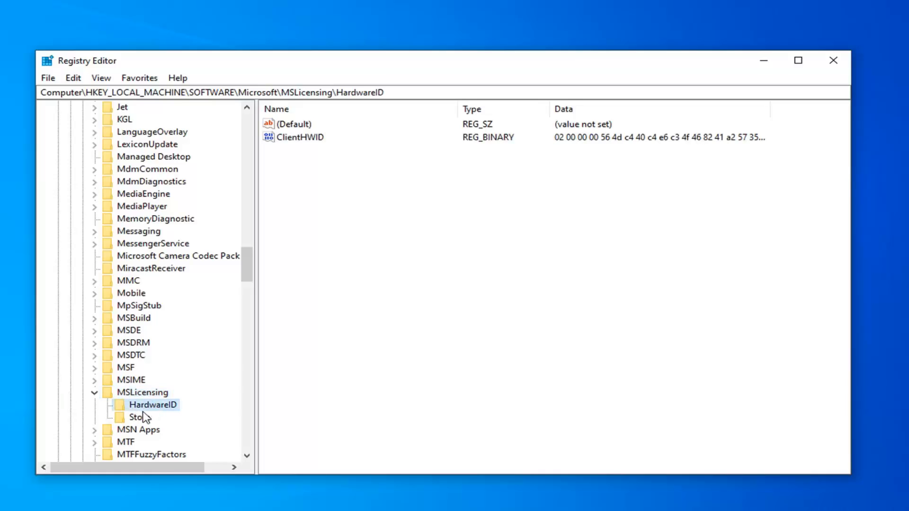
Delete the HardwareID key under MSLicensing.
click(140, 417)
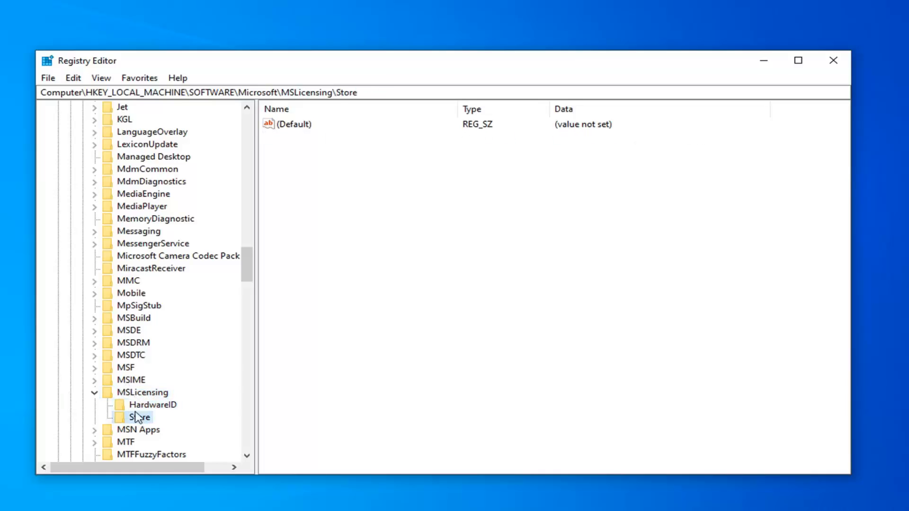
click(152, 405)
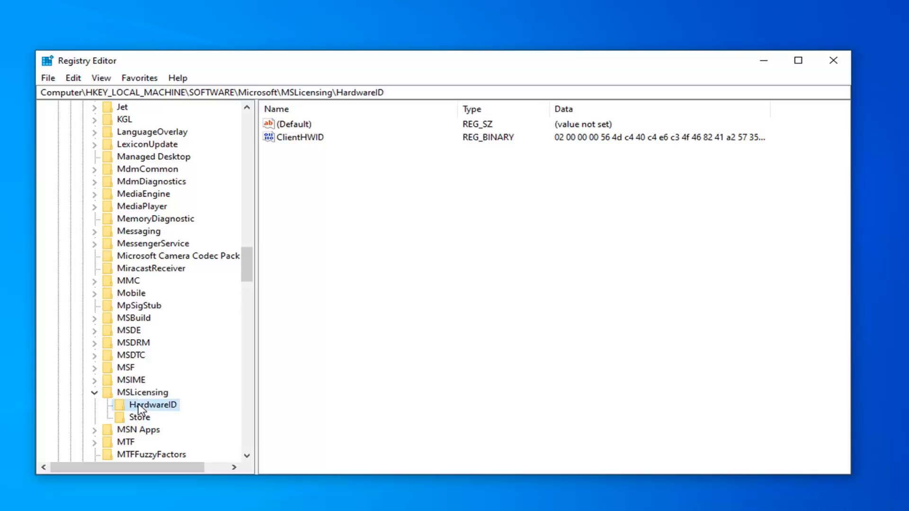
right_click(153, 405)
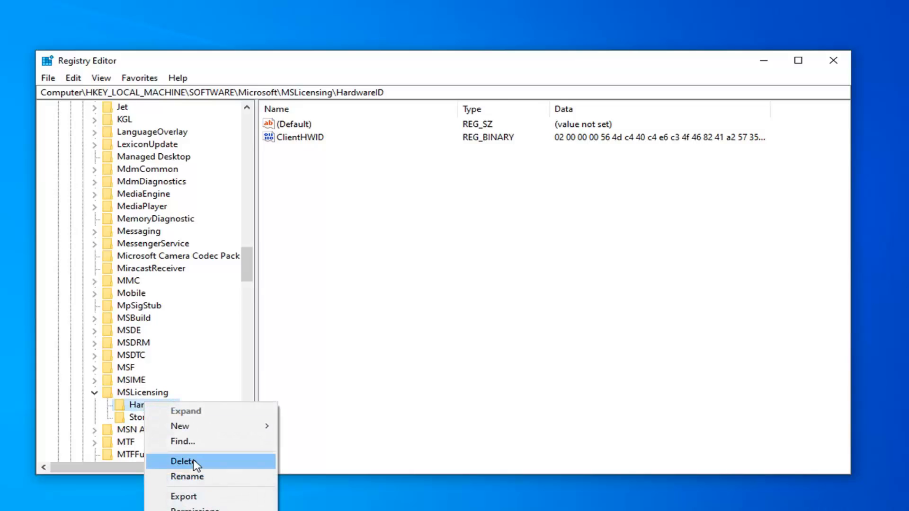
click(182, 462)
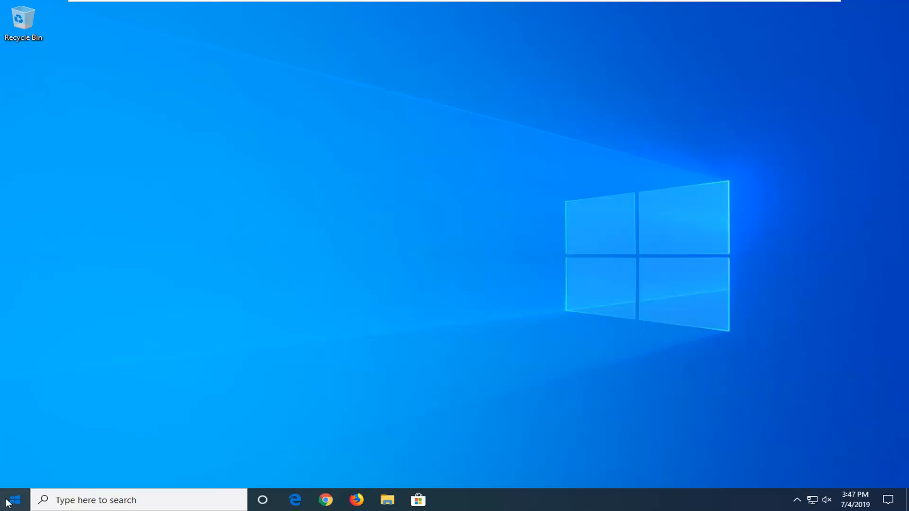
Search Start for 'local s' to launch Local Security Policy.
text(local s)
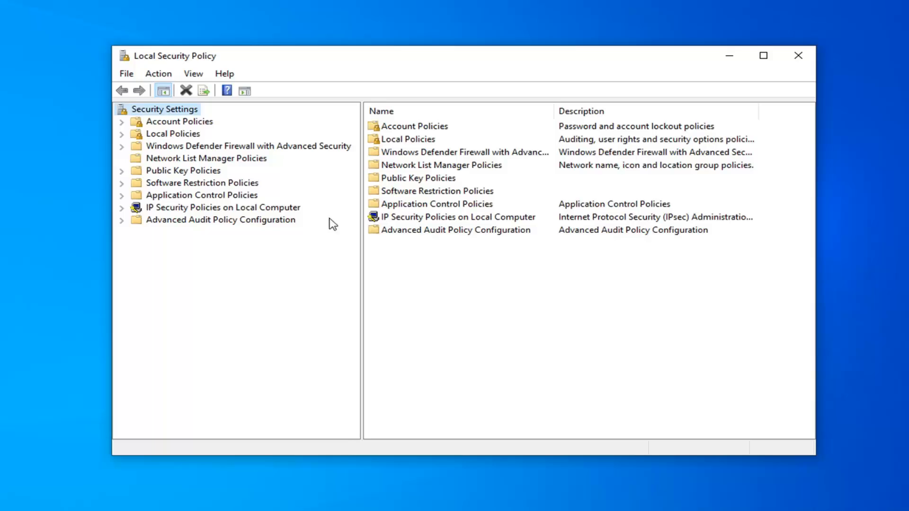
Open Local Policies > Security Options and scroll to LAN Manager authentication level.
click(172, 134)
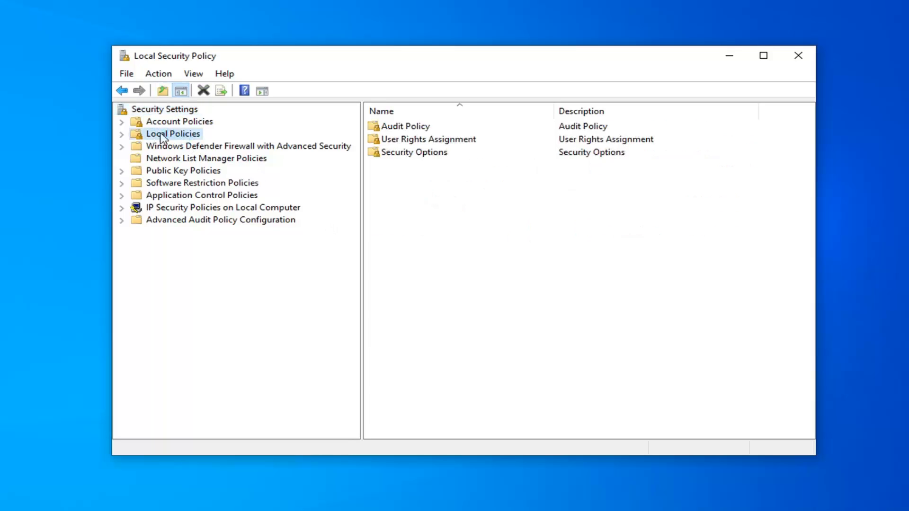
click(121, 134)
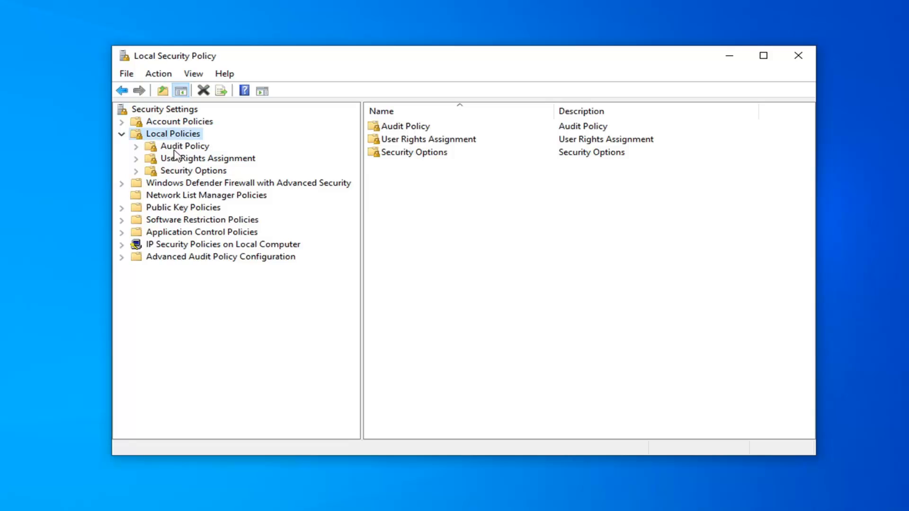
click(193, 170)
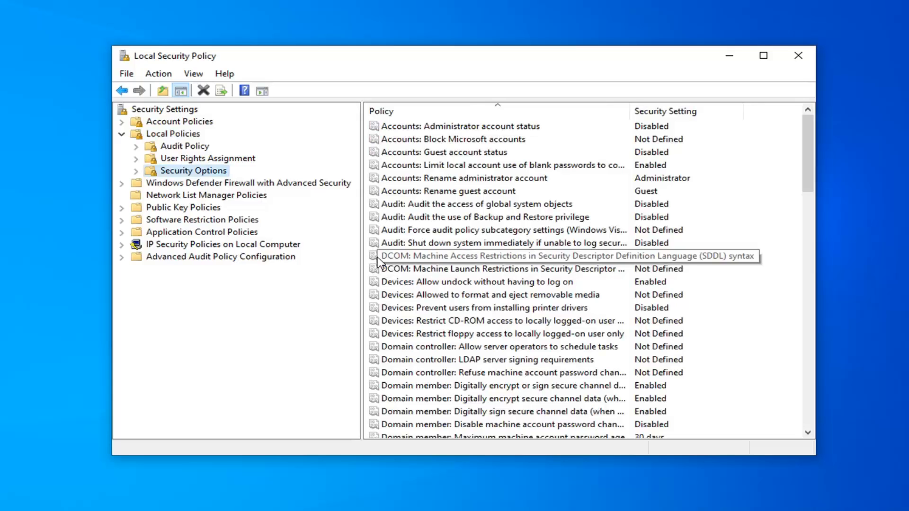
scroll(down, 3)
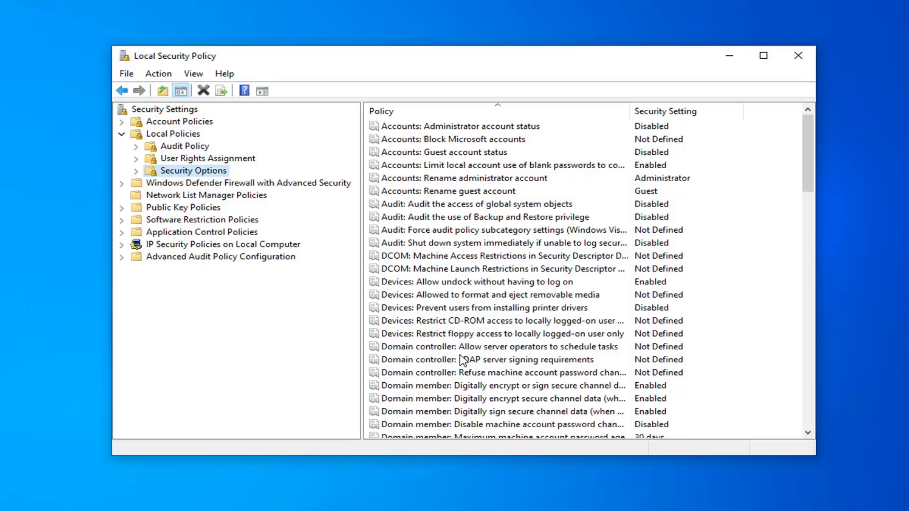
scroll(down, 3)
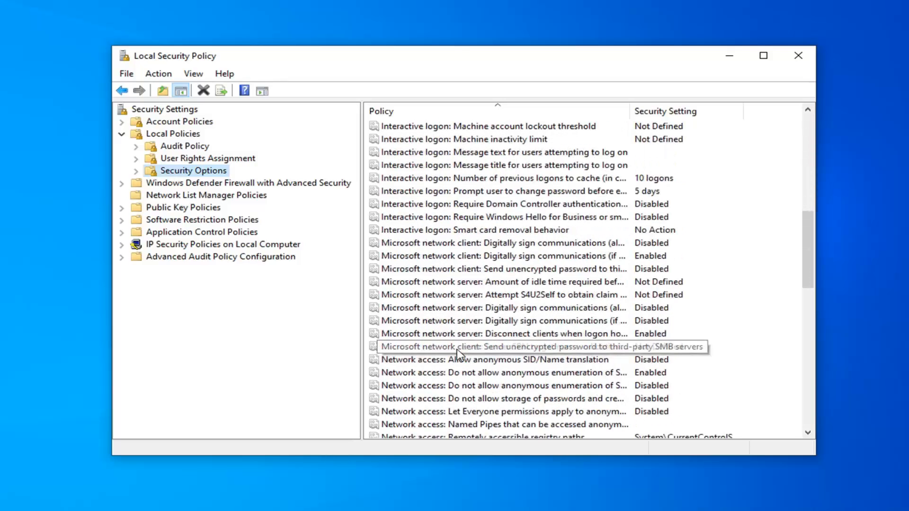
scroll(down, 3)
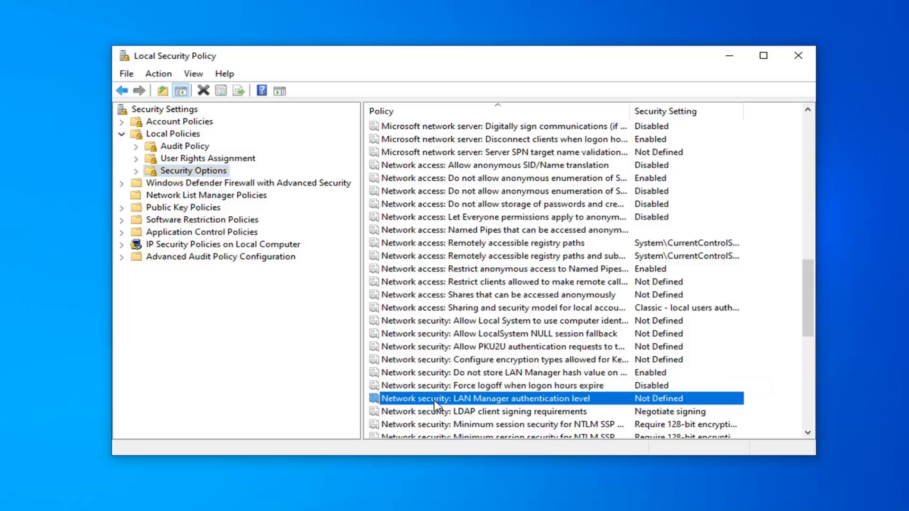
Set LAN Manager authentication level to 'Send LM & NTLM - use NTLMv2 session security' and close.
double_click(481, 399)
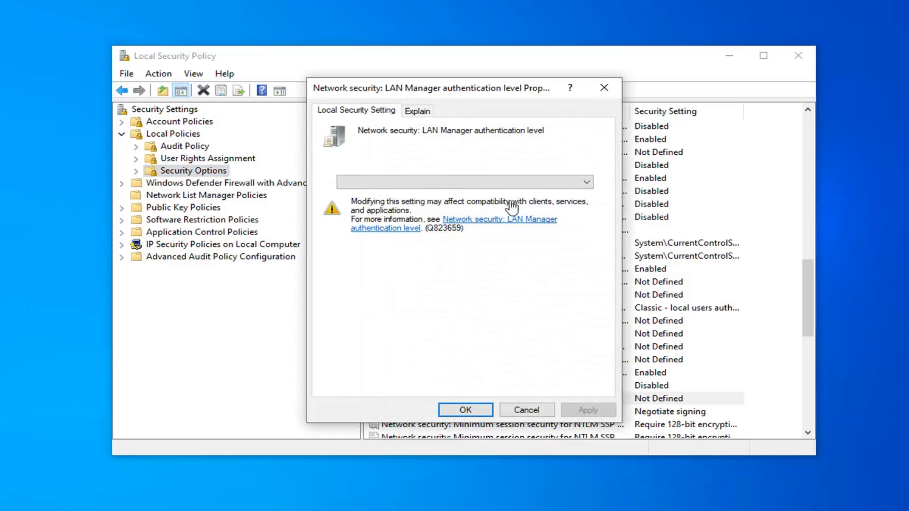
click(586, 182)
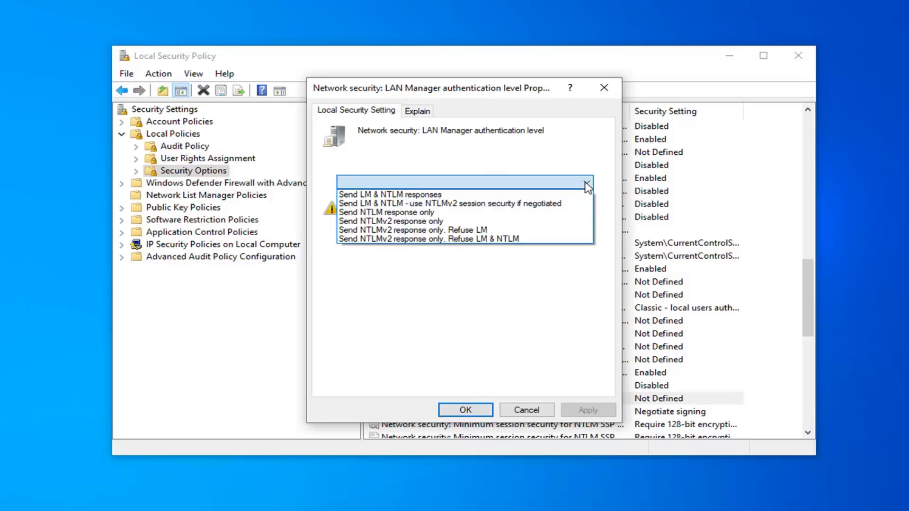
mouse_move(507, 204)
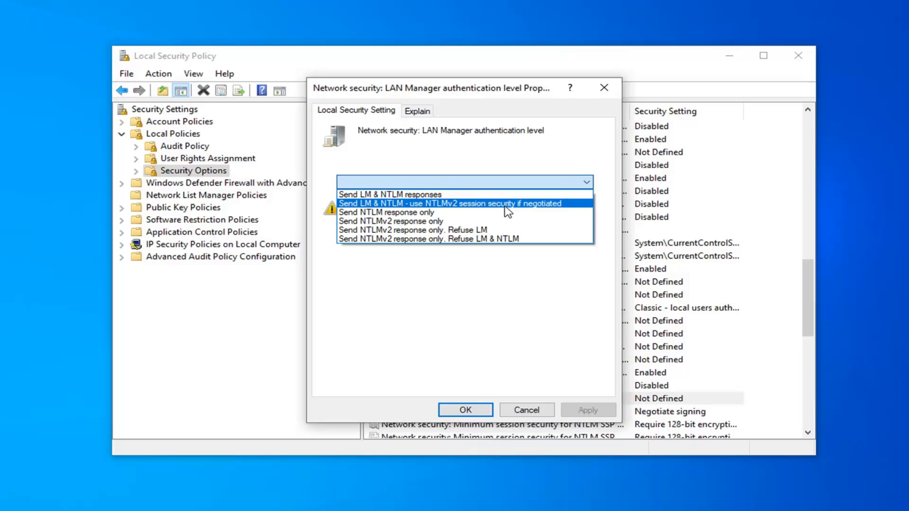
click(452, 203)
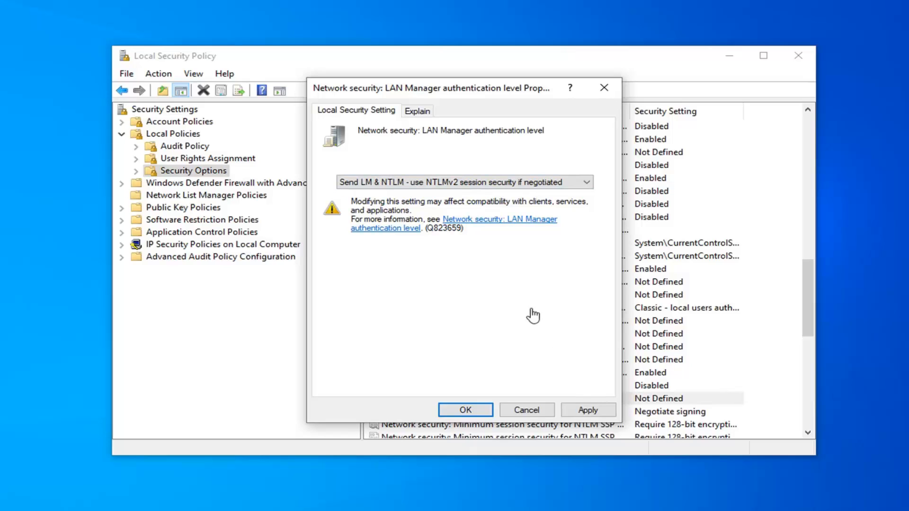
mouse_move(570, 375)
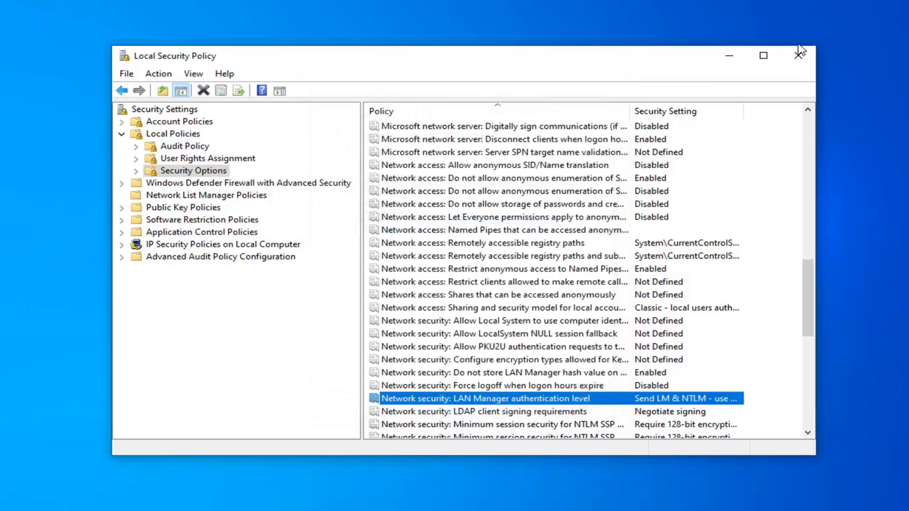
click(800, 55)
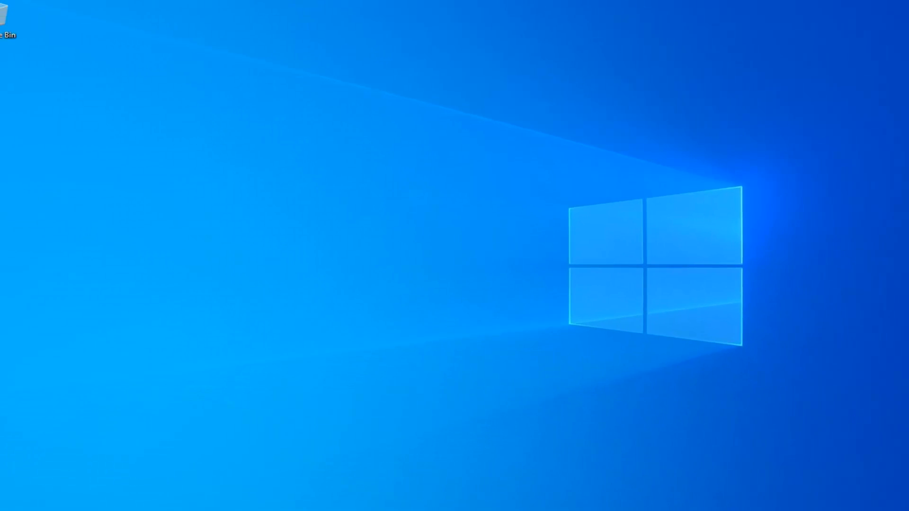